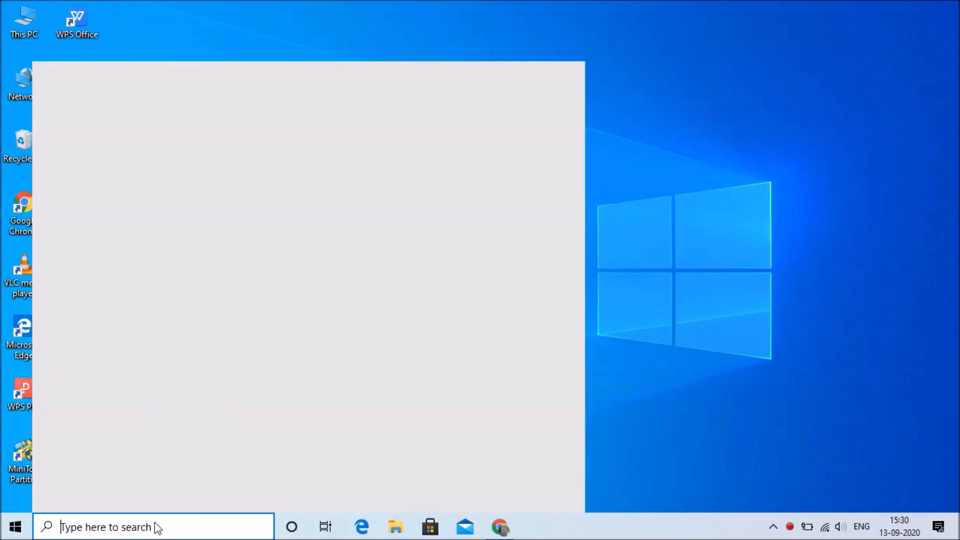
# Search for 'settings' in Windows Search and launch the Settings app
pyautogui.write('settings')
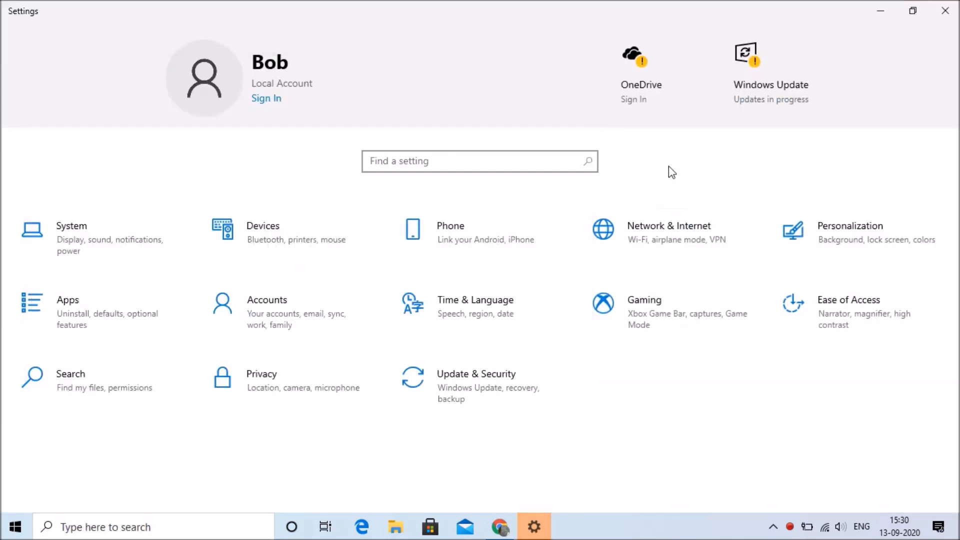
# Open the Update & Security tile to reach the Windows Update page
pyautogui.click(475, 373)
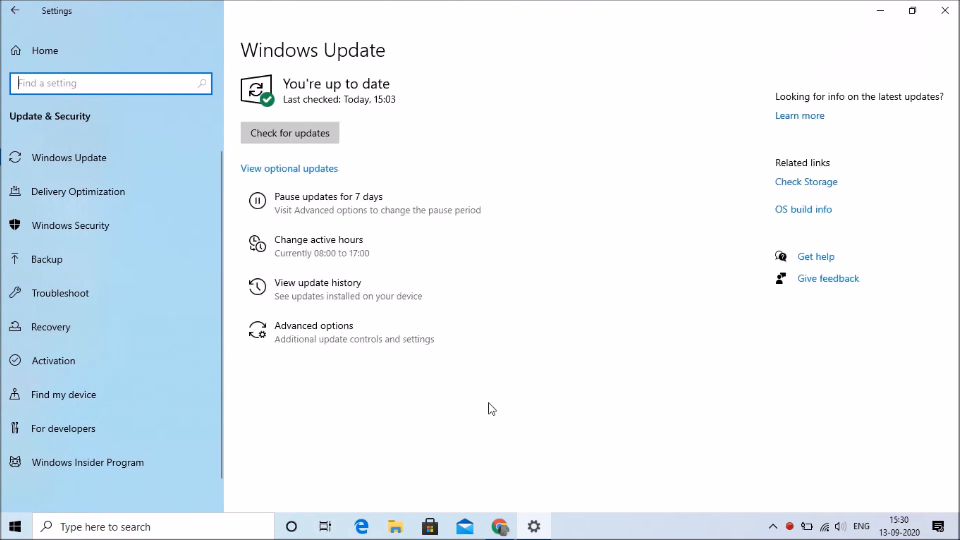
pyautogui.moveTo(358, 343)
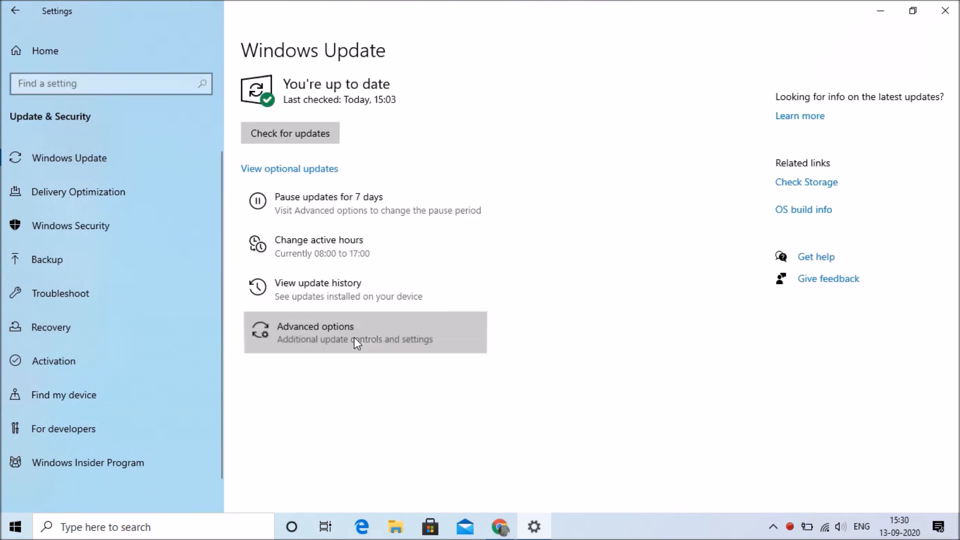